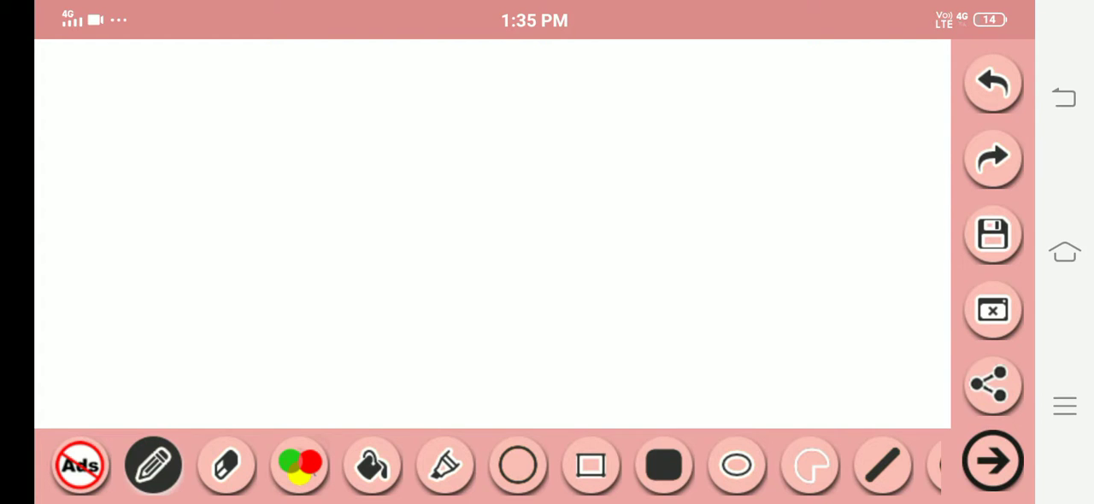
Step: Pick a reddish-orange on the colour wheel and flood-fill the whole blank canvas with it
{"action": "left_click", "coordinate": [297, 465]}
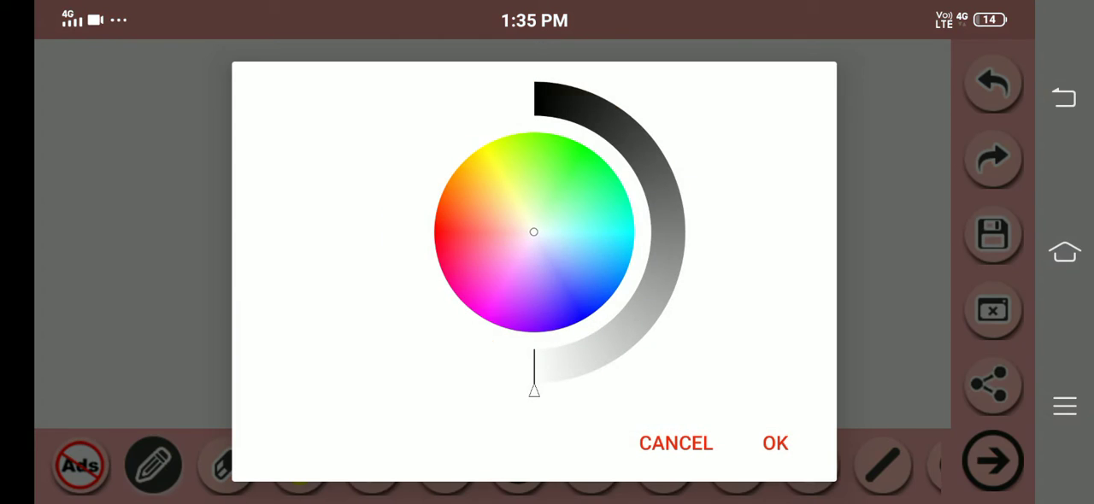
{"action": "left_click", "coordinate": [441, 212]}
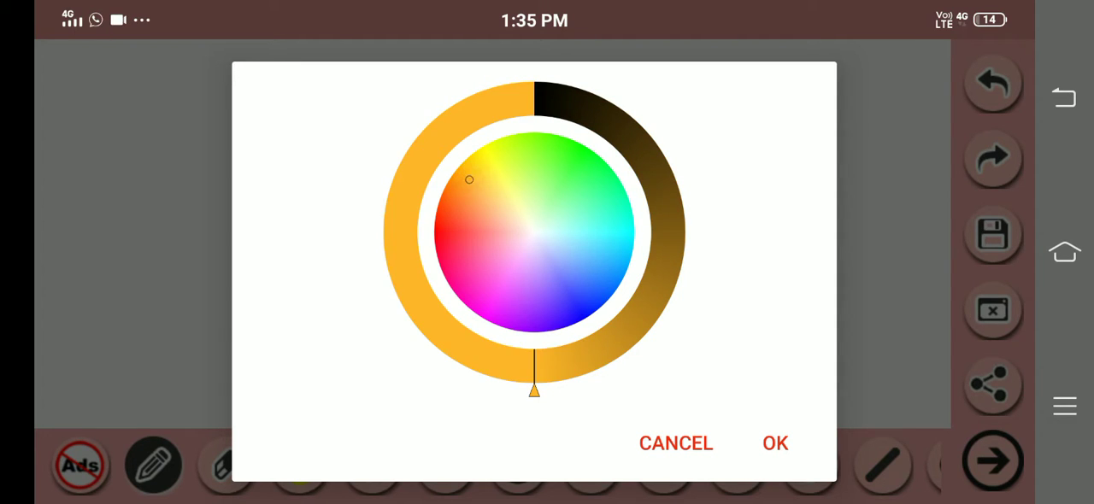
{"action": "left_click_drag", "start_coordinate": [468, 180], "coordinate": [448, 216]}
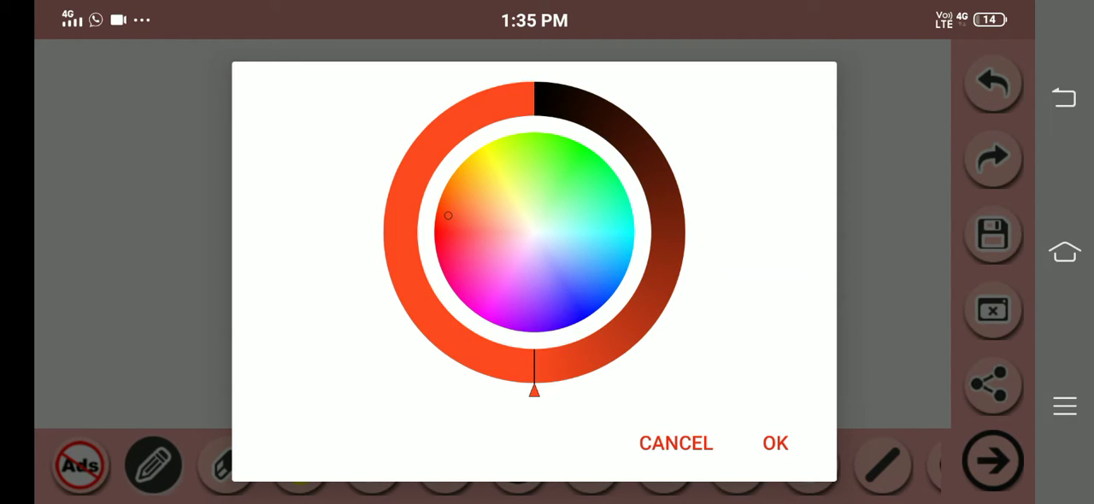
{"action": "left_click", "coordinate": [775, 443]}
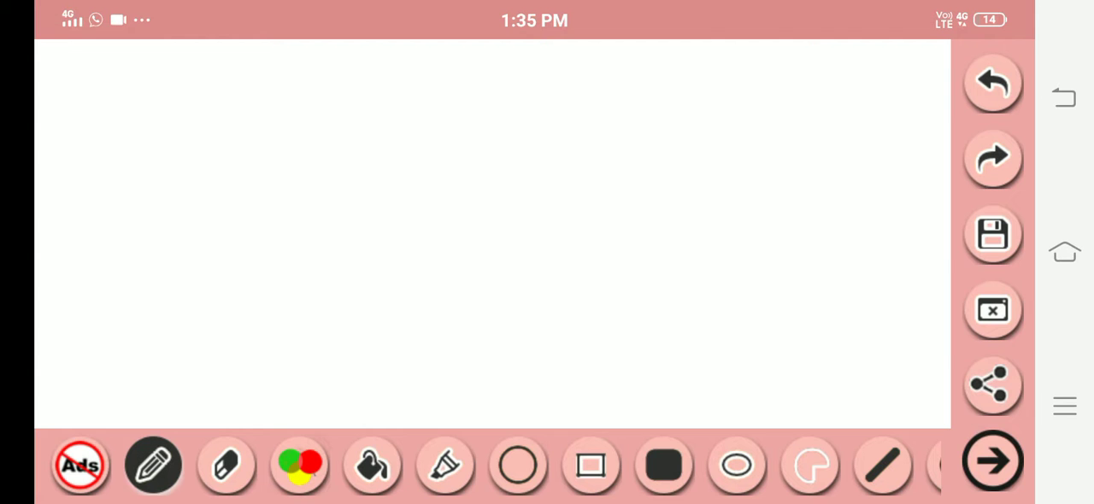
{"action": "left_click", "coordinate": [373, 465]}
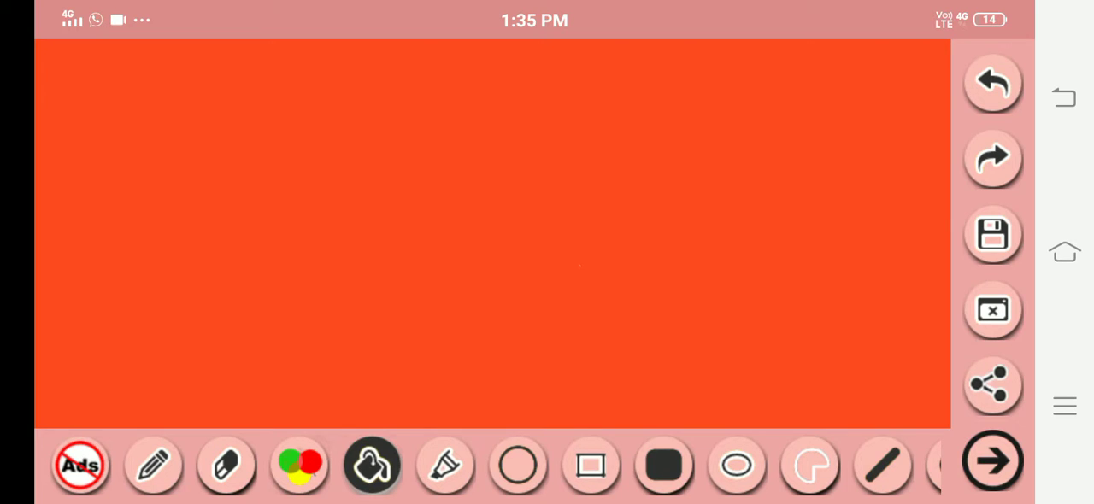
Step: Switch to black and draw the left and right vertical fence posts
{"action": "left_click", "coordinate": [297, 465]}
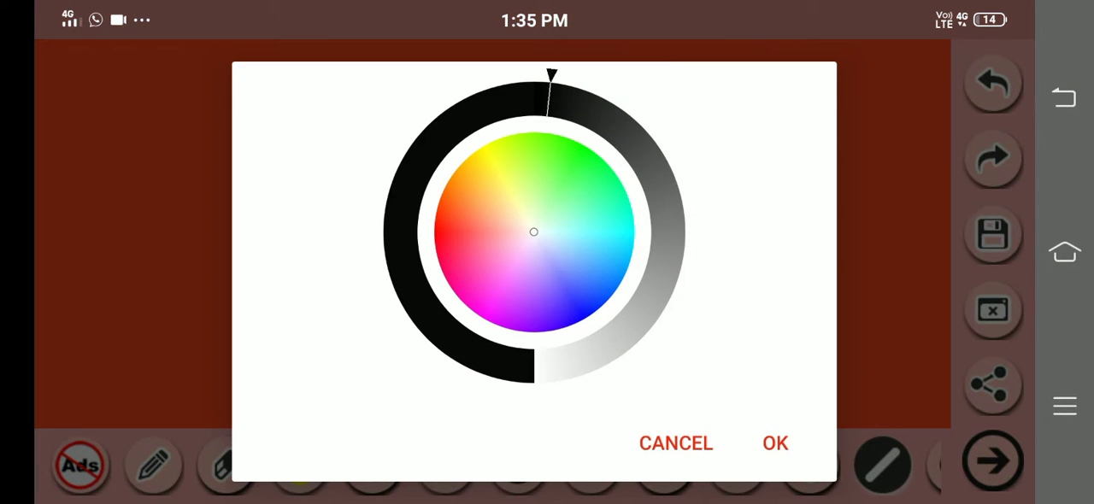
{"action": "left_click", "coordinate": [775, 442]}
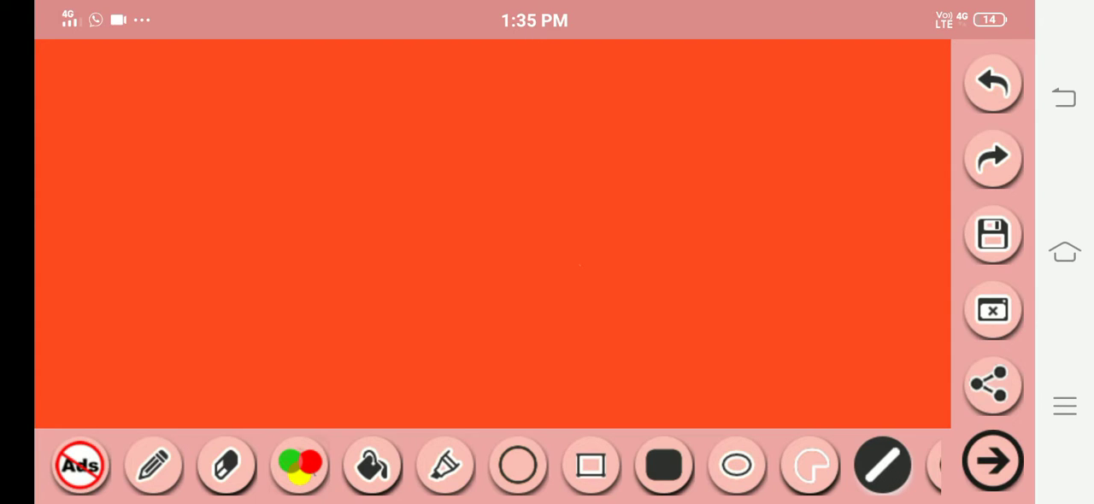
{"action": "left_click_drag", "start_coordinate": [161, 106], "coordinate": [162, 342]}
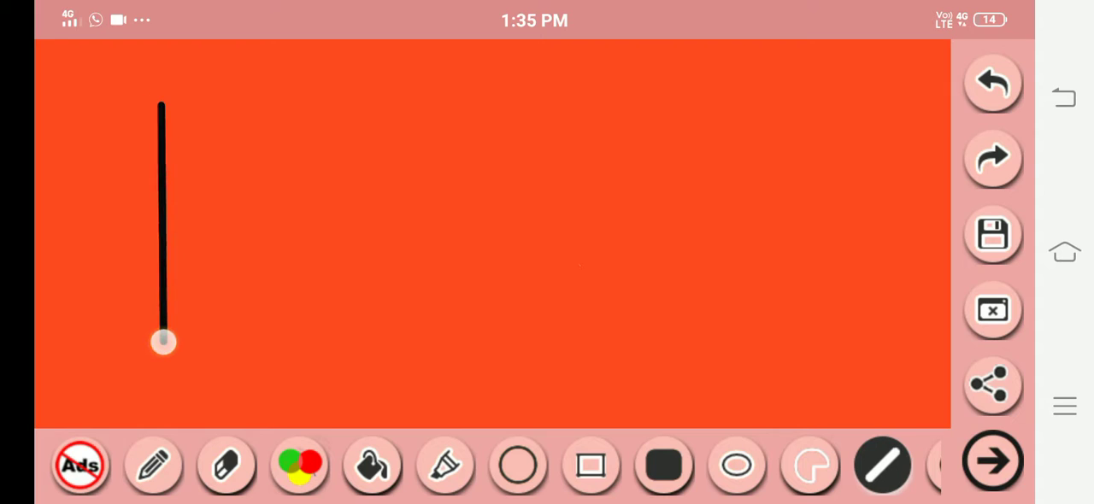
{"action": "left_click_drag", "start_coordinate": [857, 106], "coordinate": [856, 283]}
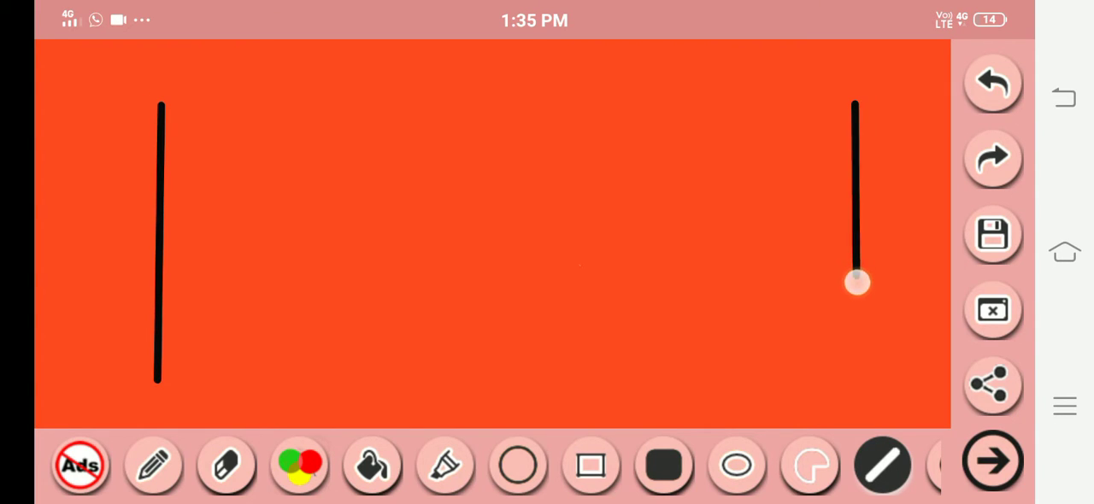
{"action": "left_click_drag", "start_coordinate": [858, 284], "coordinate": [848, 394]}
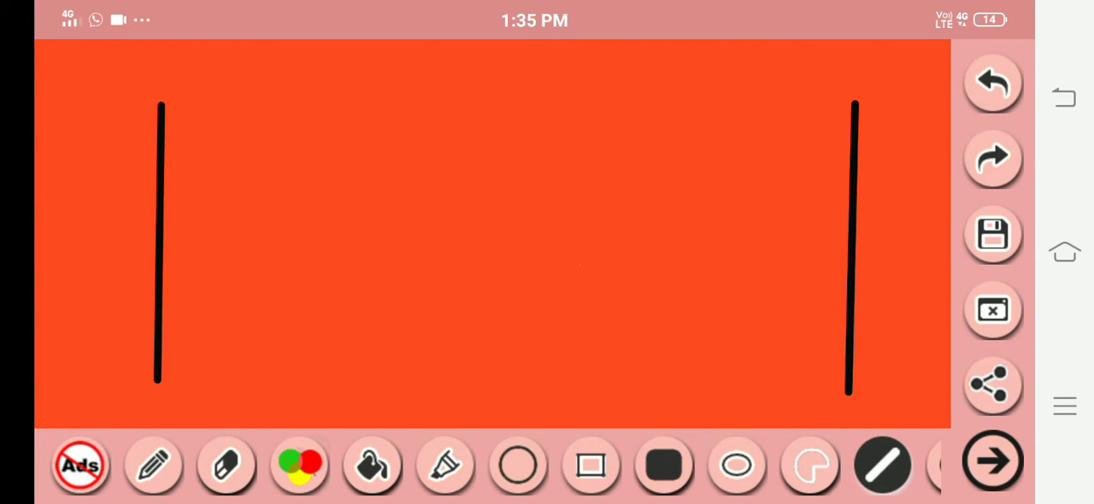
Step: Draw the top and bottom horizontal rails joining the two posts
{"action": "left_click_drag", "start_coordinate": [163, 182], "coordinate": [851, 182]}
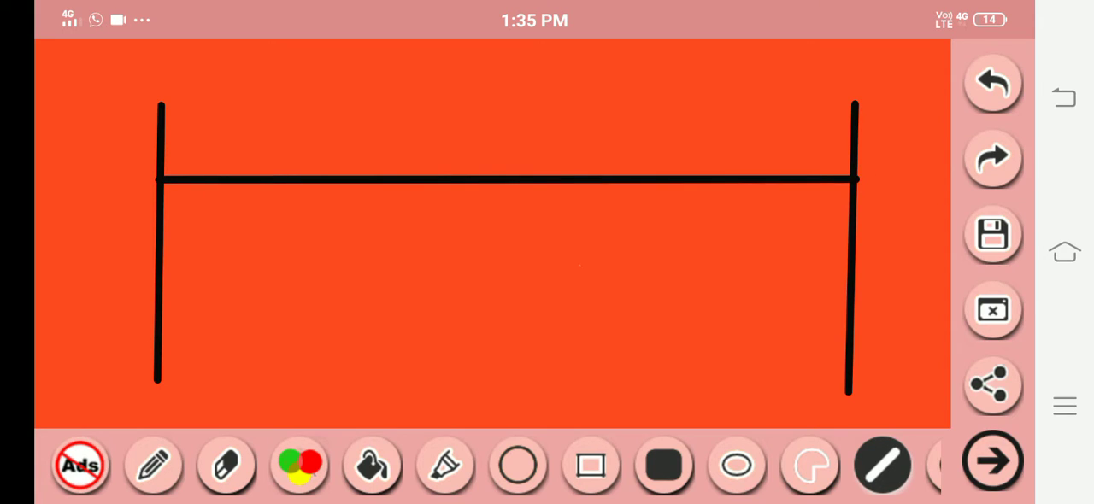
{"action": "left_click_drag", "start_coordinate": [158, 323], "coordinate": [852, 332]}
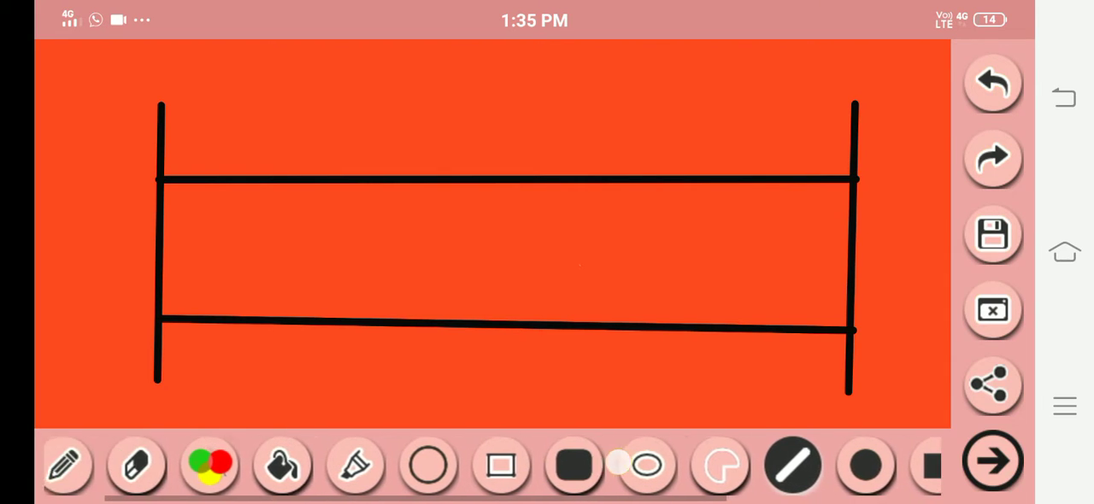
Step: Add a small filled black block and a black dot above the top rail
{"action": "scroll", "scroll_direction": "left", "scroll_amount": 3}
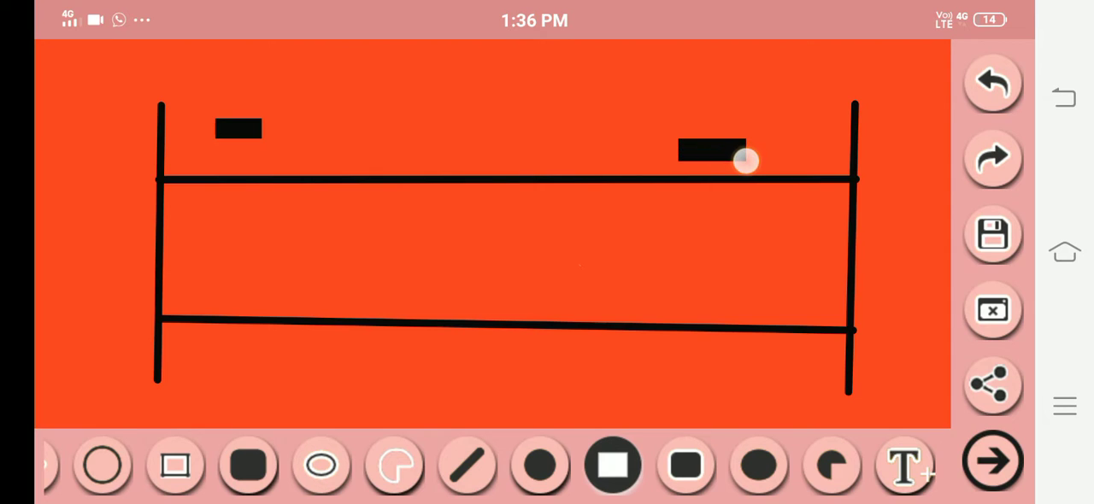
{"action": "left_click_drag", "start_coordinate": [746, 161], "coordinate": [728, 104]}
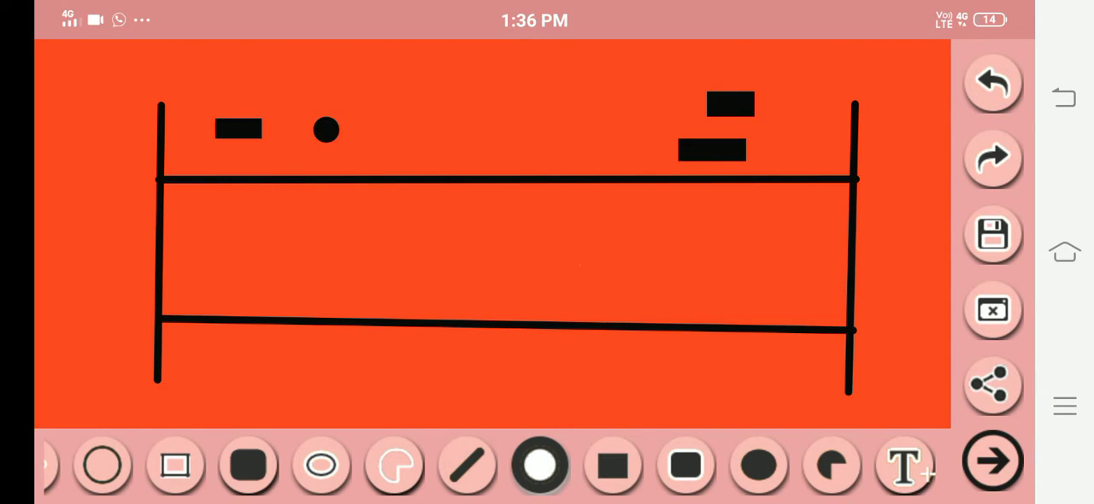
{"action": "left_click", "coordinate": [643, 85]}
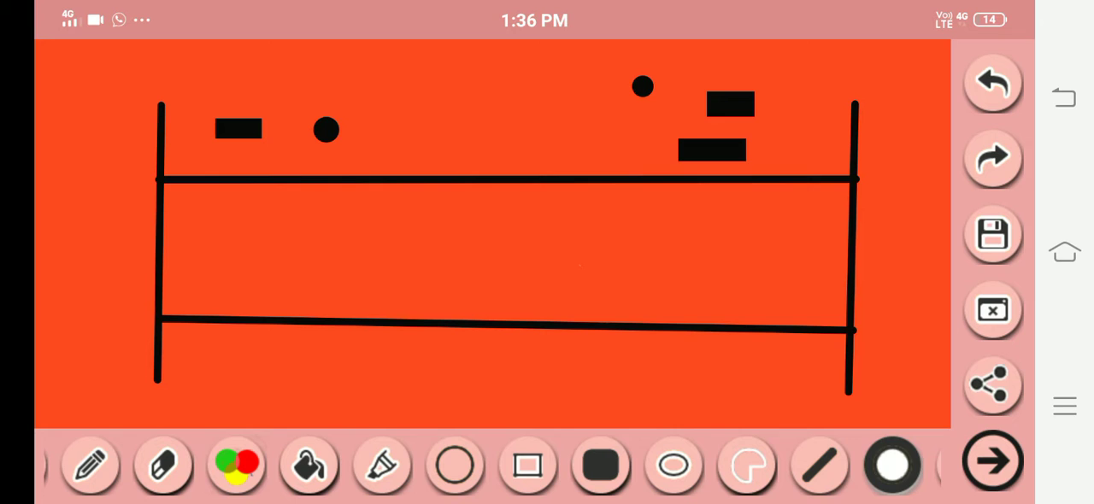
{"action": "left_click", "coordinate": [527, 465]}
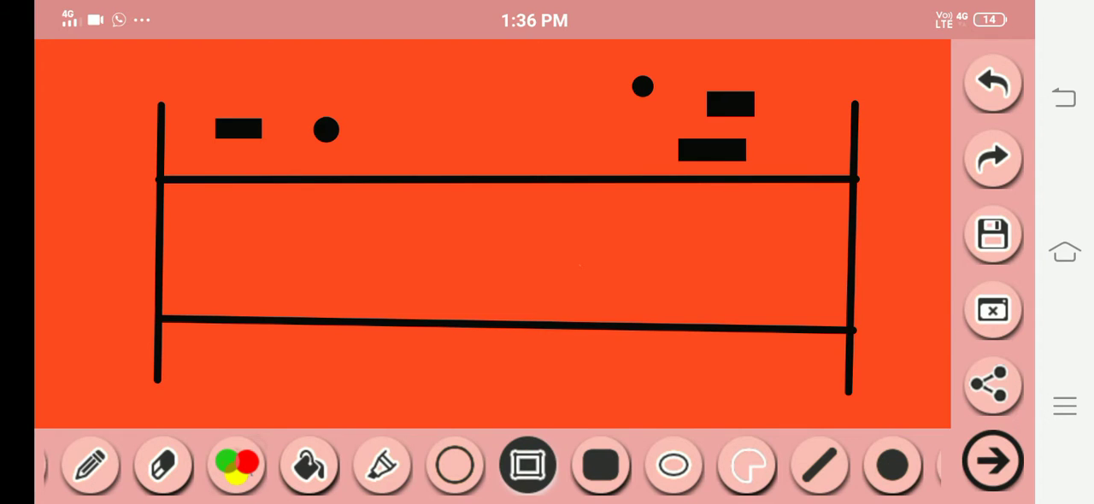
Step: Draw a black-outlined rectangle above the top rail, then set the colour to white
{"action": "left_click", "coordinate": [236, 466]}
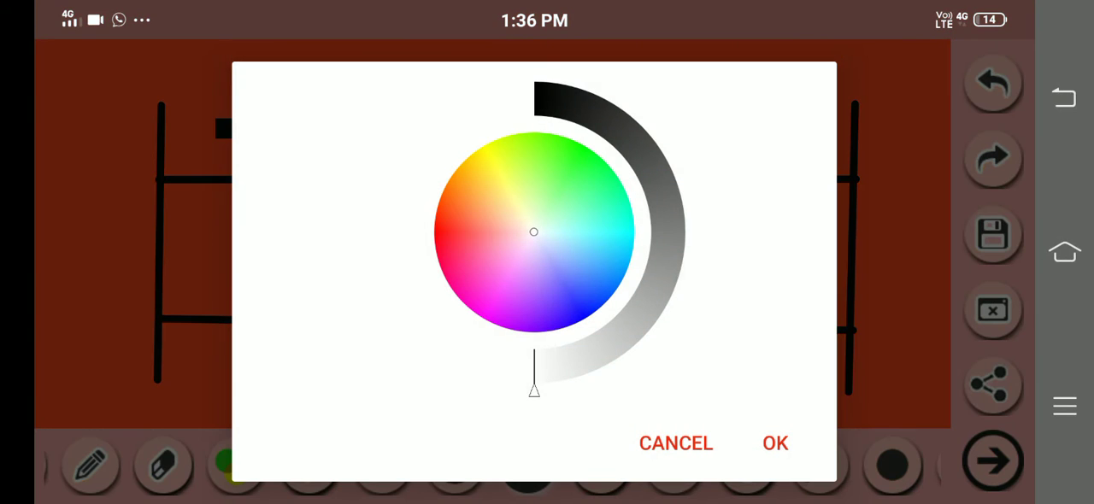
{"action": "left_click", "coordinate": [775, 443]}
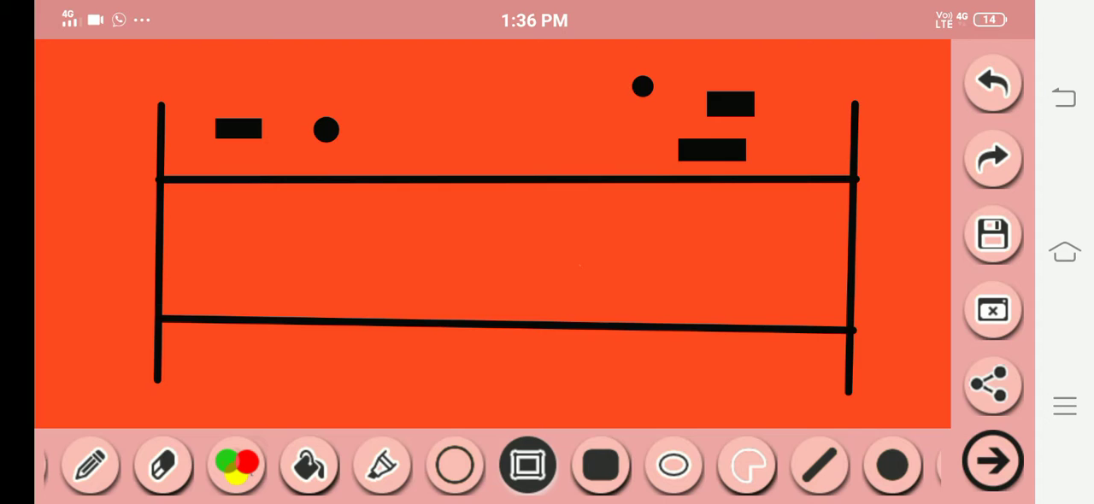
{"action": "left_click_drag", "start_coordinate": [435, 81], "coordinate": [564, 144]}
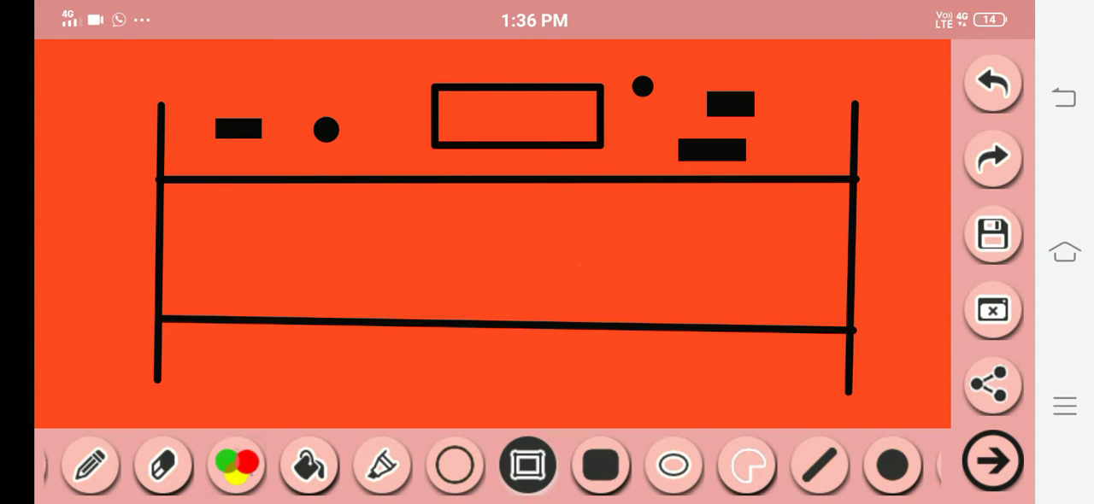
{"action": "left_click", "coordinate": [236, 465]}
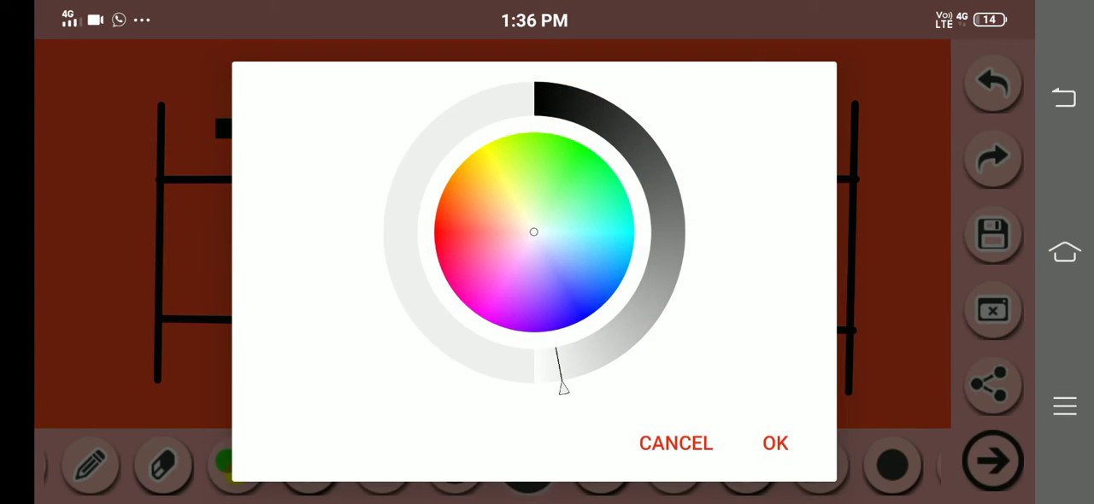
{"action": "left_click", "coordinate": [775, 445]}
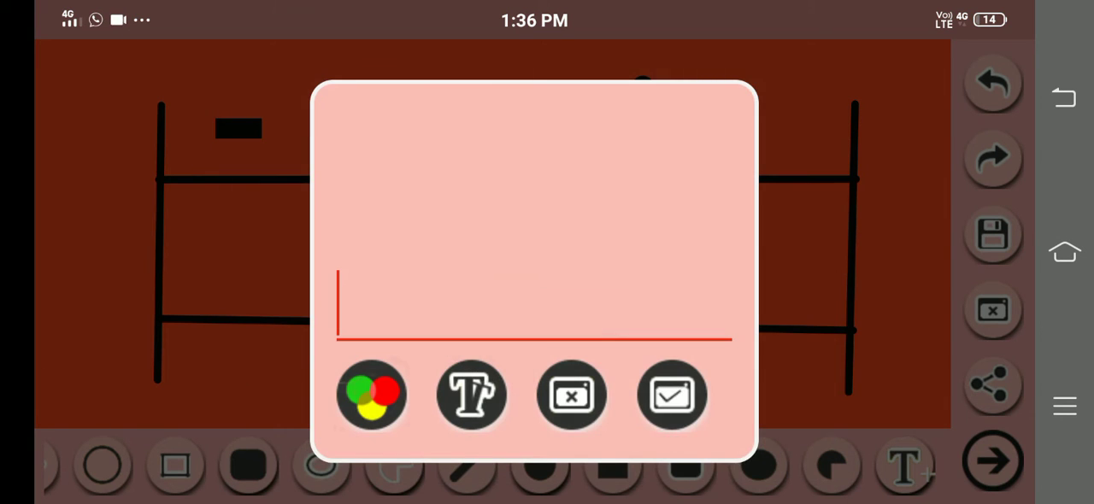
Step: Enter FENCE into the text tool's input field
{"action": "left_click", "coordinate": [472, 395]}
{"action": "type", "text": "FENCE"}
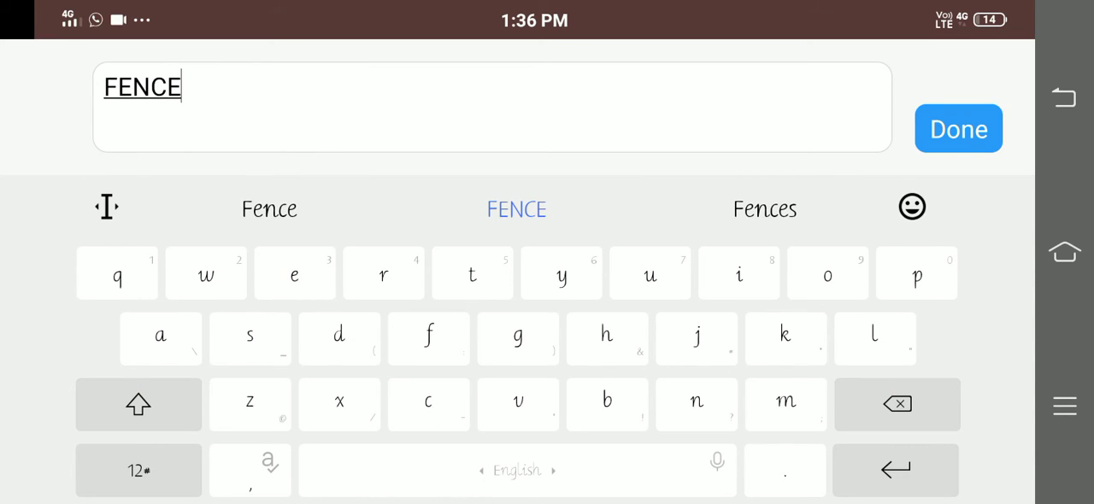
Step: Place the FENCE label and move and resize it to sit inside the white box
{"action": "left_click", "coordinate": [957, 128]}
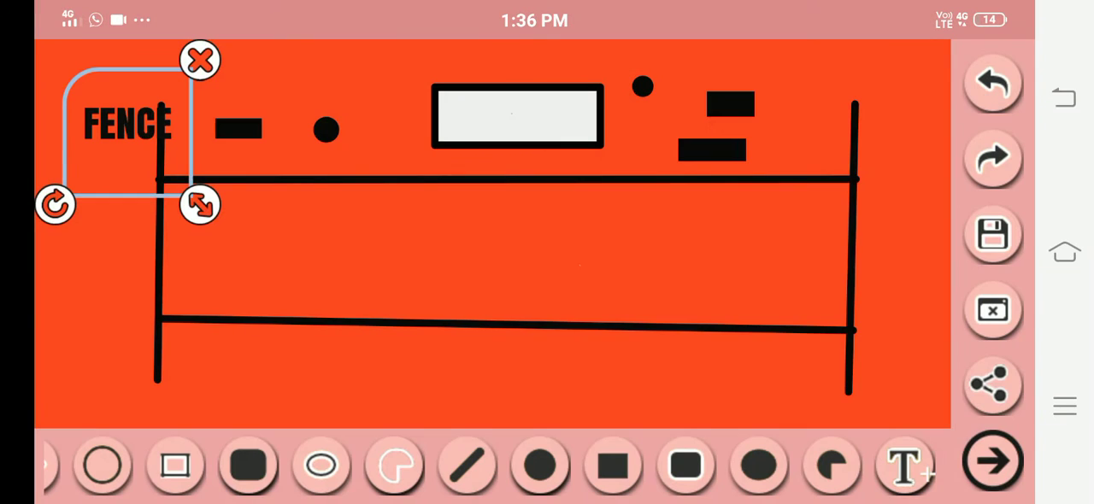
{"action": "left_click_drag", "start_coordinate": [128, 123], "coordinate": [513, 116]}
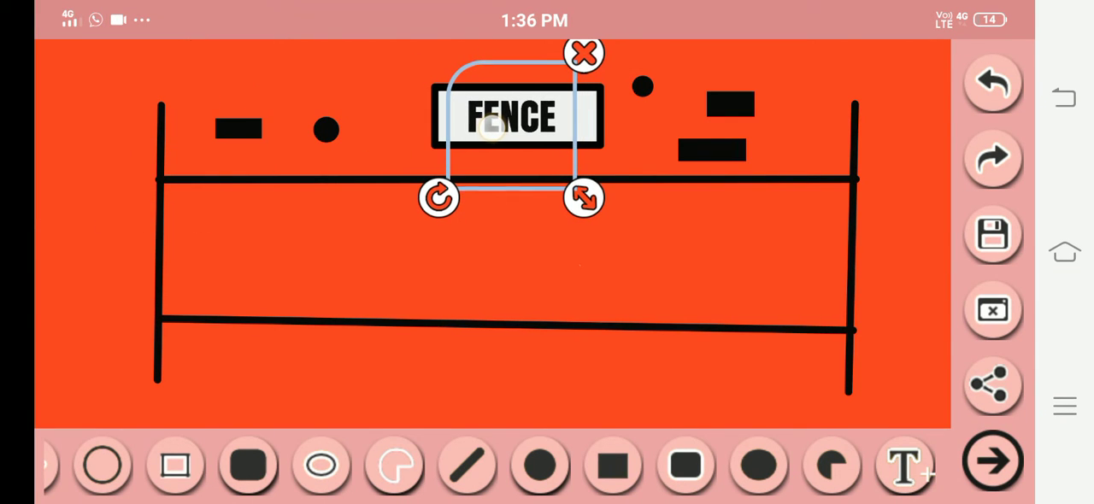
{"action": "left_click_drag", "start_coordinate": [585, 199], "coordinate": [595, 187]}
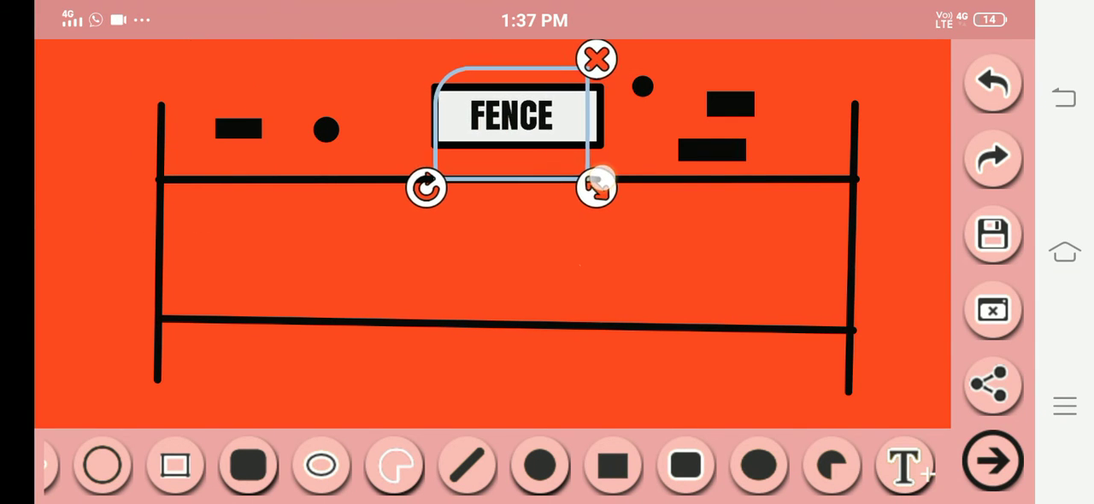